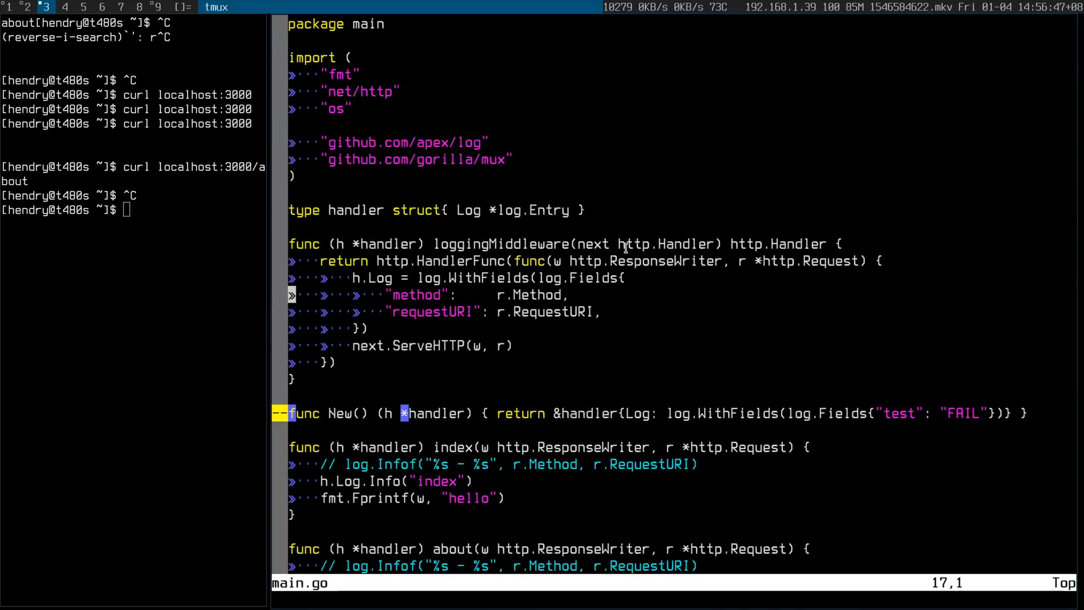
scroll(down, 3)
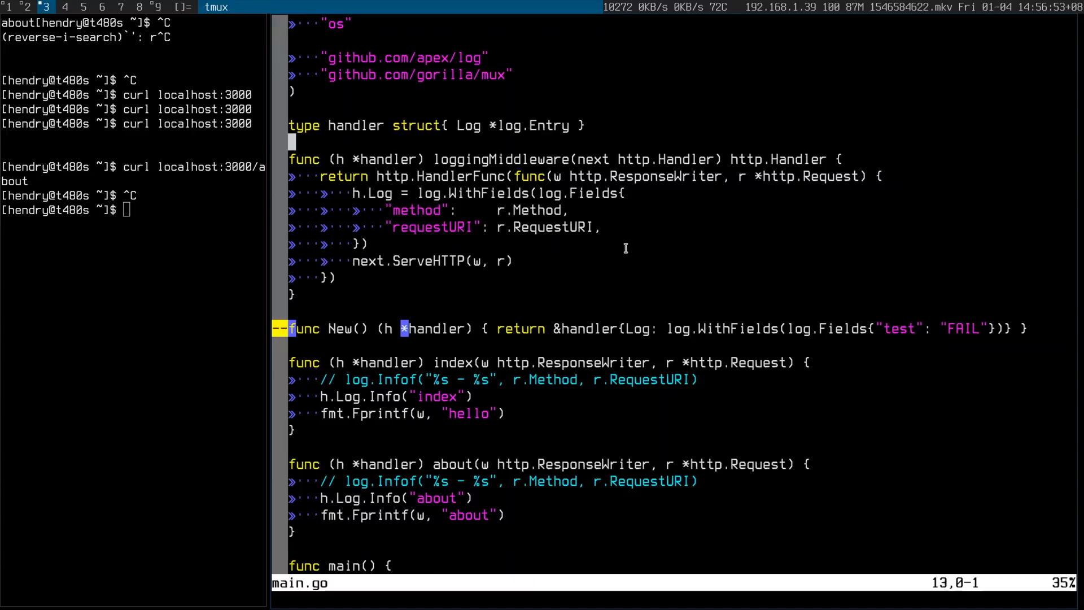
text(:q)
text(go ru)
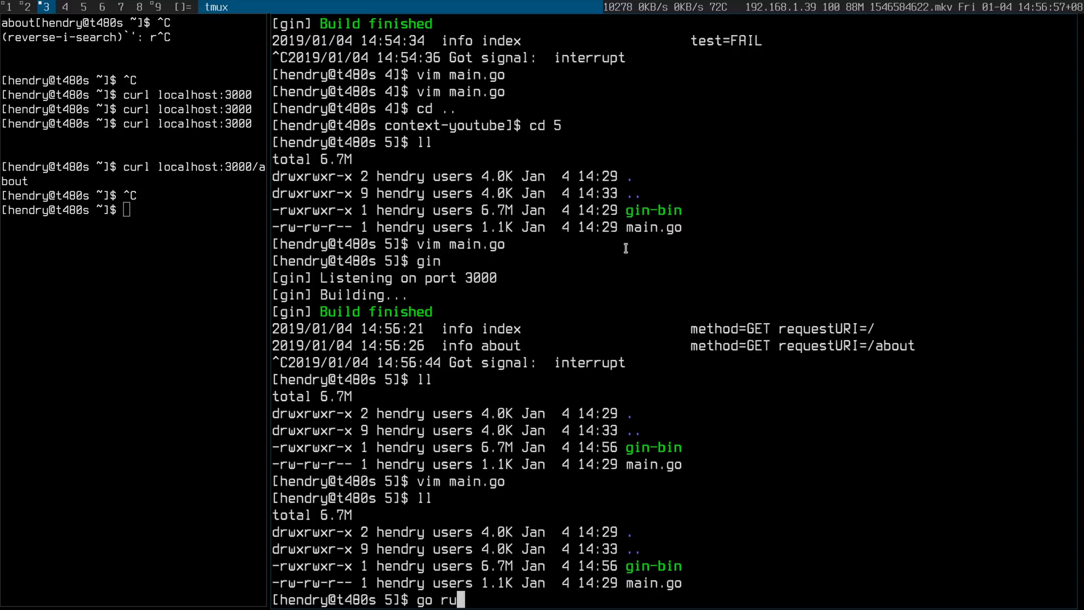
text(n)
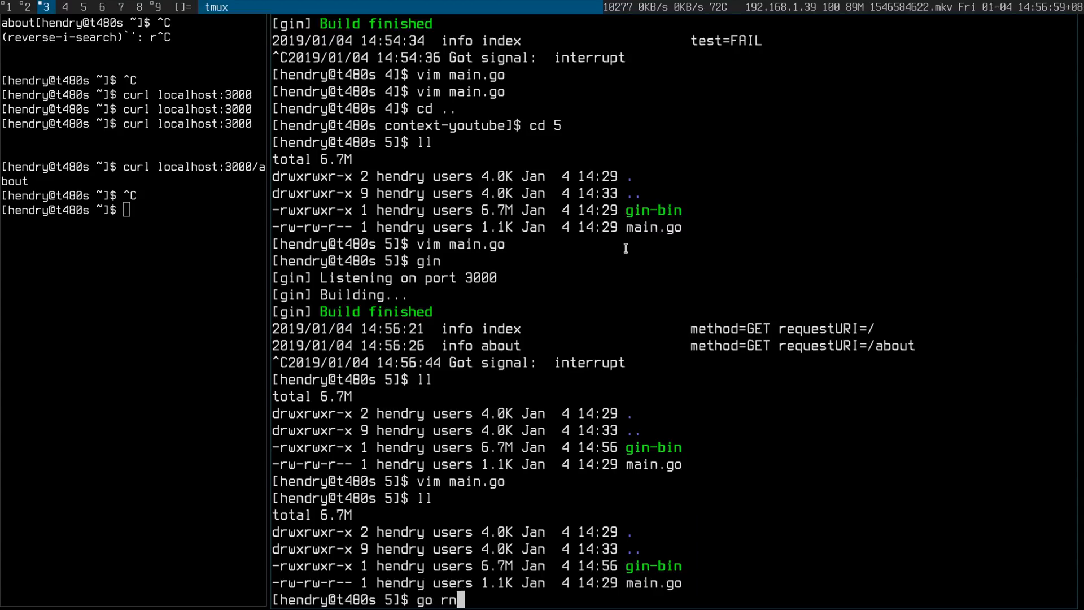